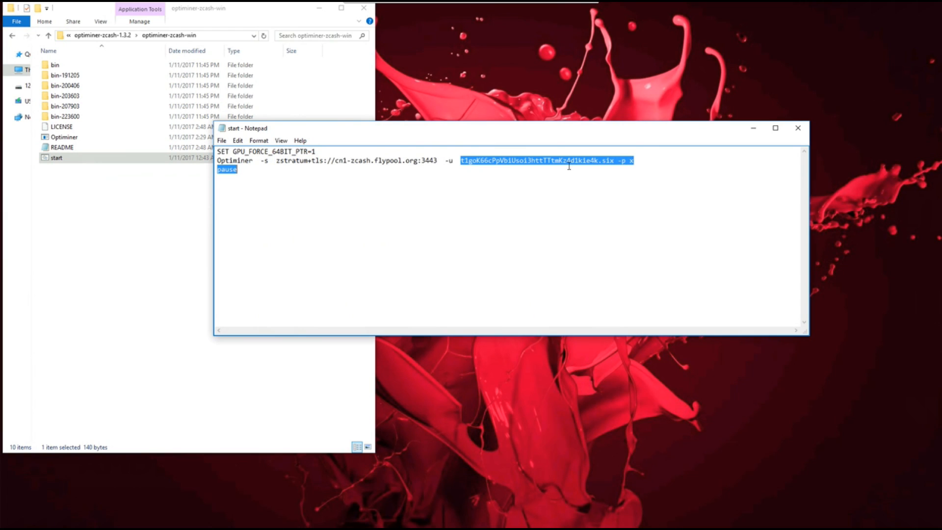
Check the pool password value in start.bat and close Notepad without changes.
click(633, 161)
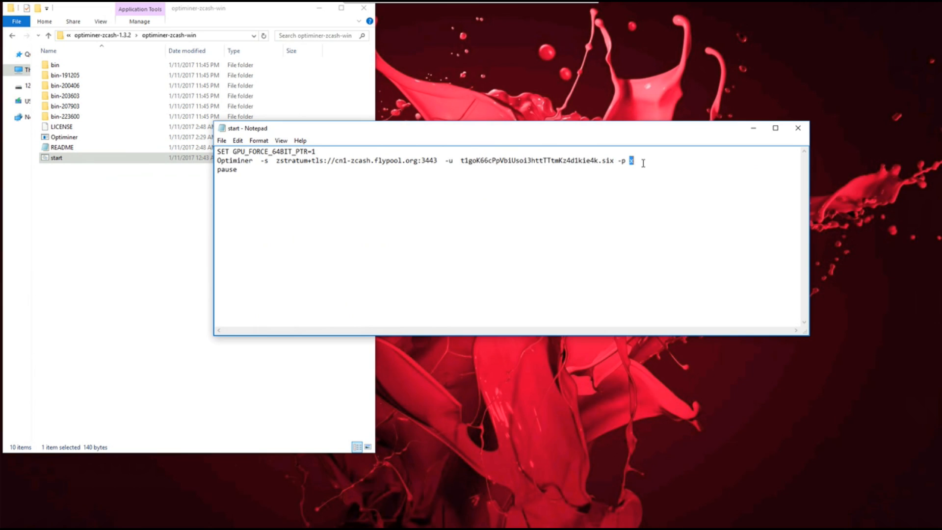
click(796, 127)
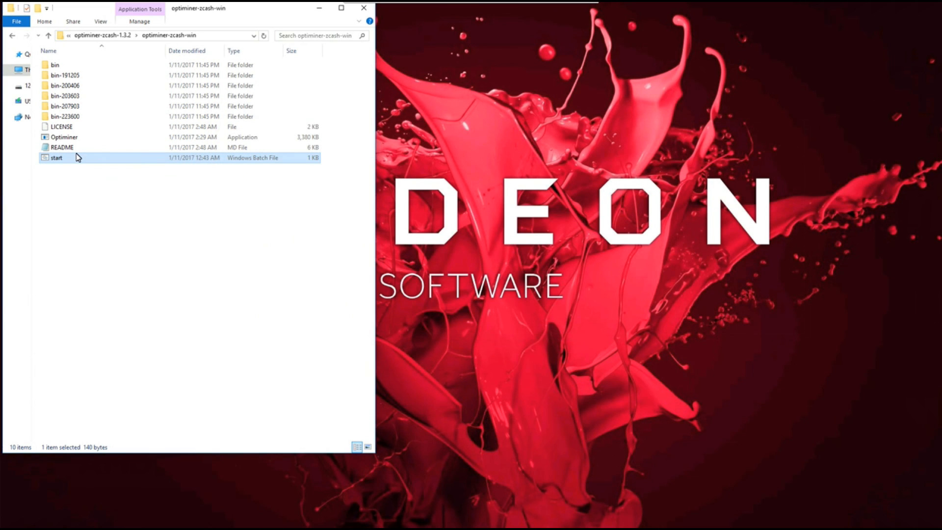
Launch start.bat and follow the Optiminer log as GPUs report hashrates and accepted shares.
double_click(56, 157)
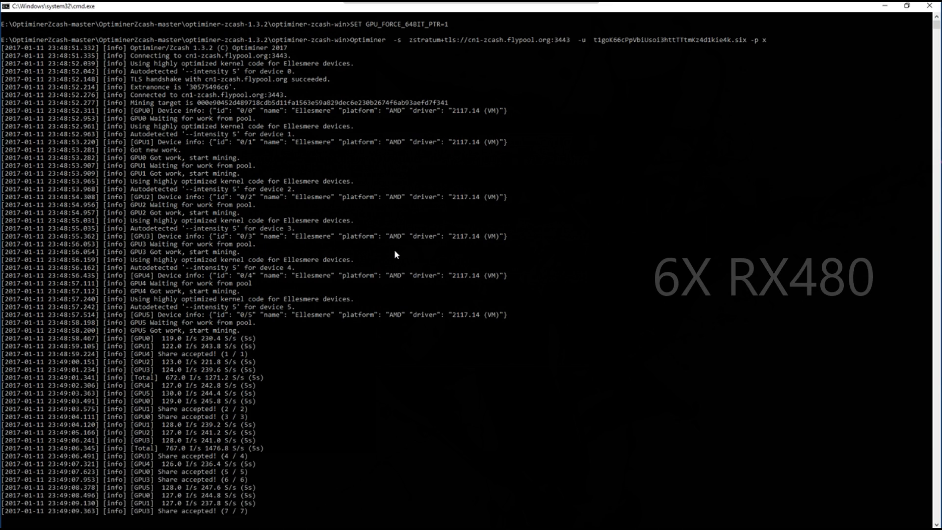
scroll(down, 3)
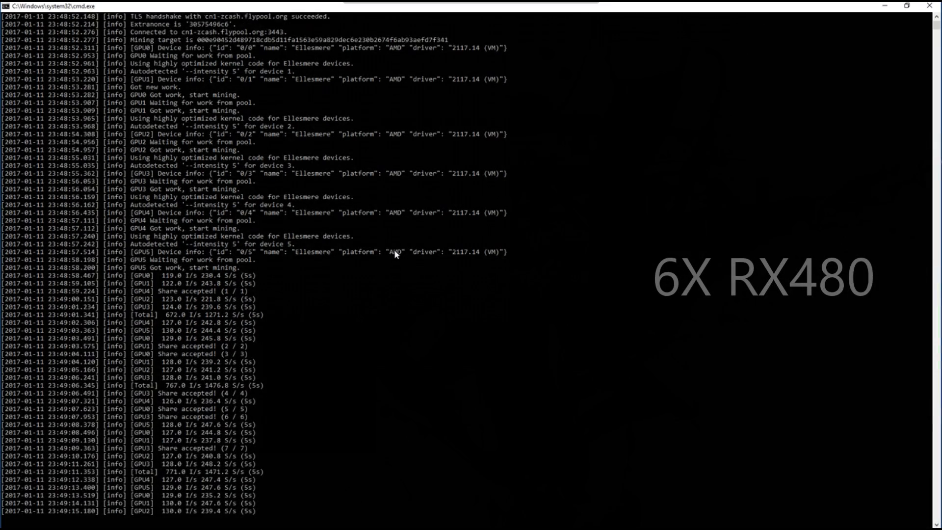
scroll(down, 3)
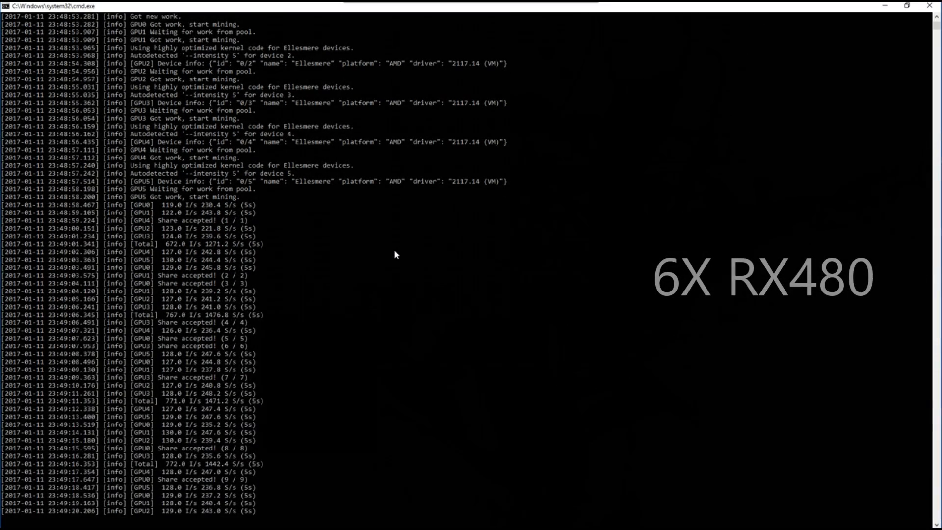
scroll(down, 3)
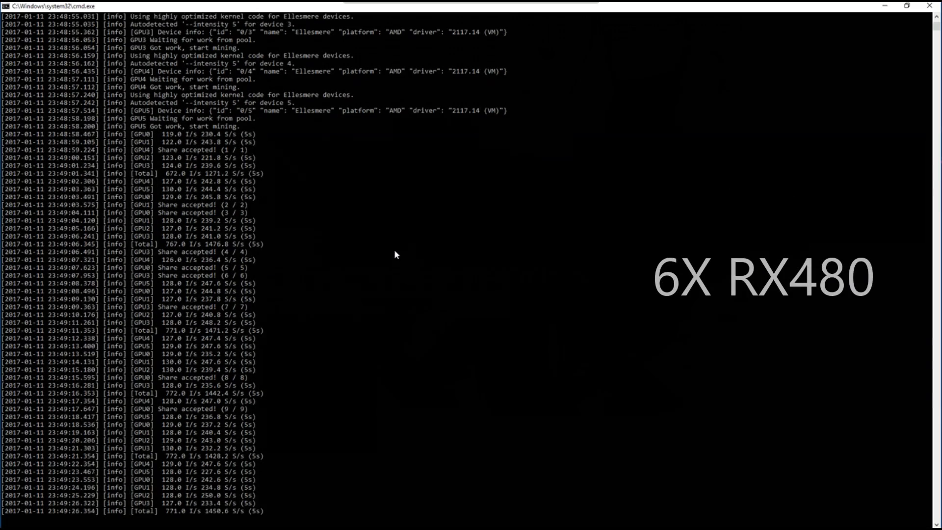
scroll(down, 3)
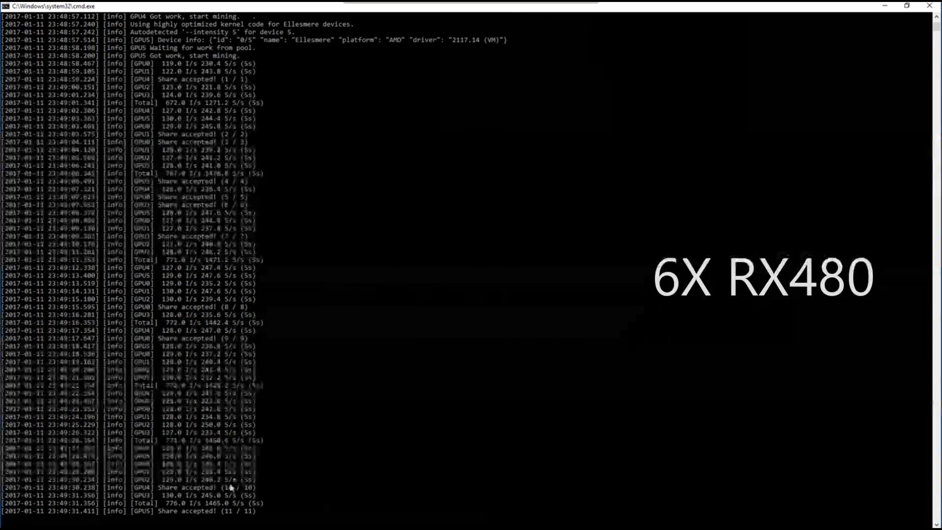
scroll(down, 3)
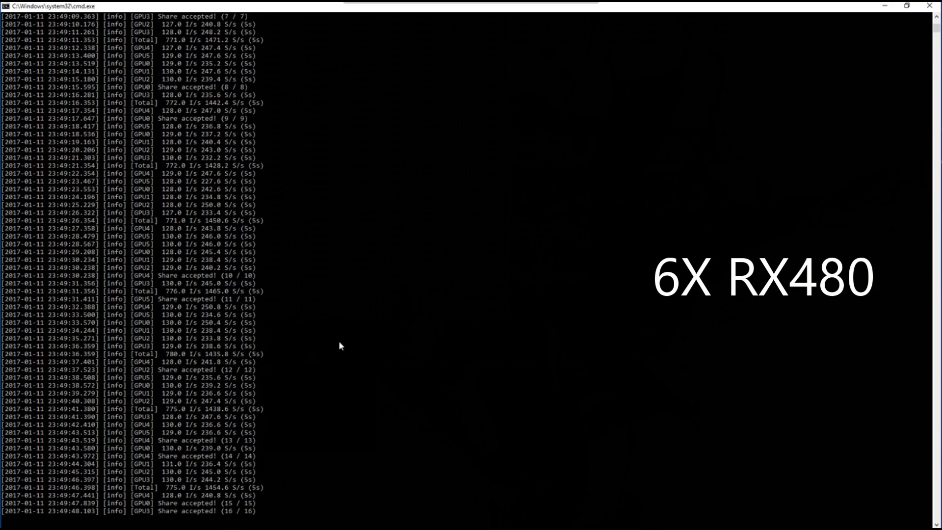
scroll(down, 3)
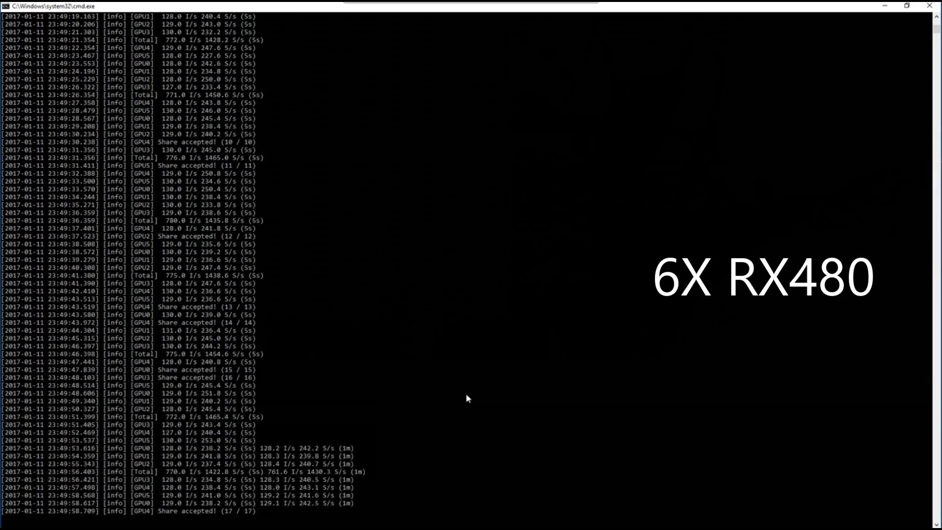
scroll(down, 3)
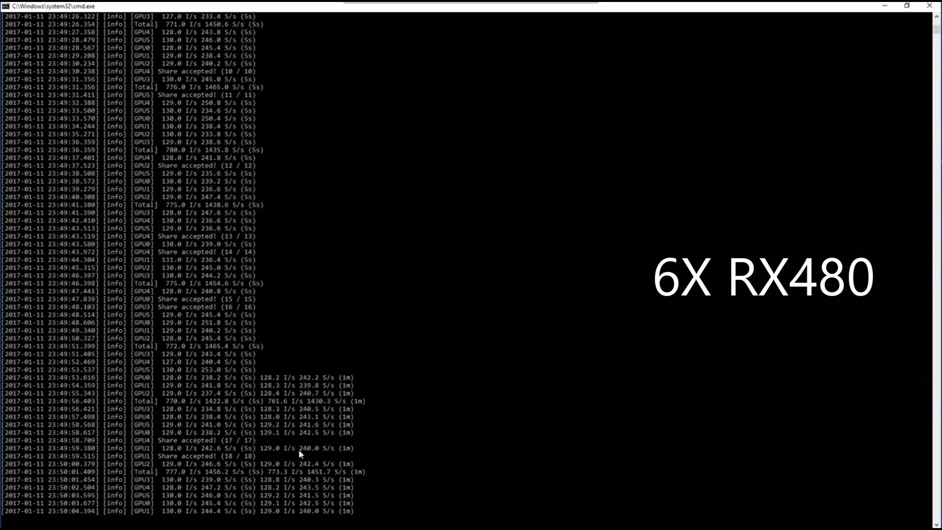
scroll(down, 3)
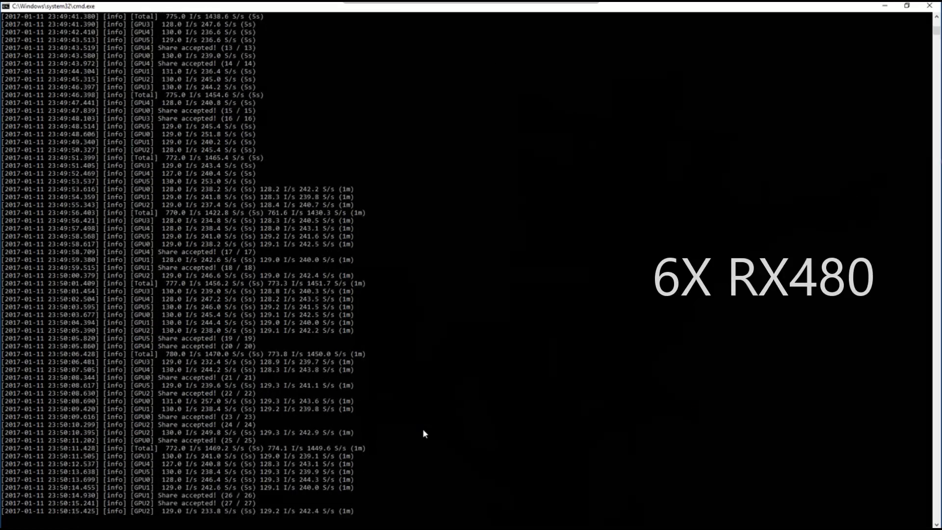
scroll(down, 3)
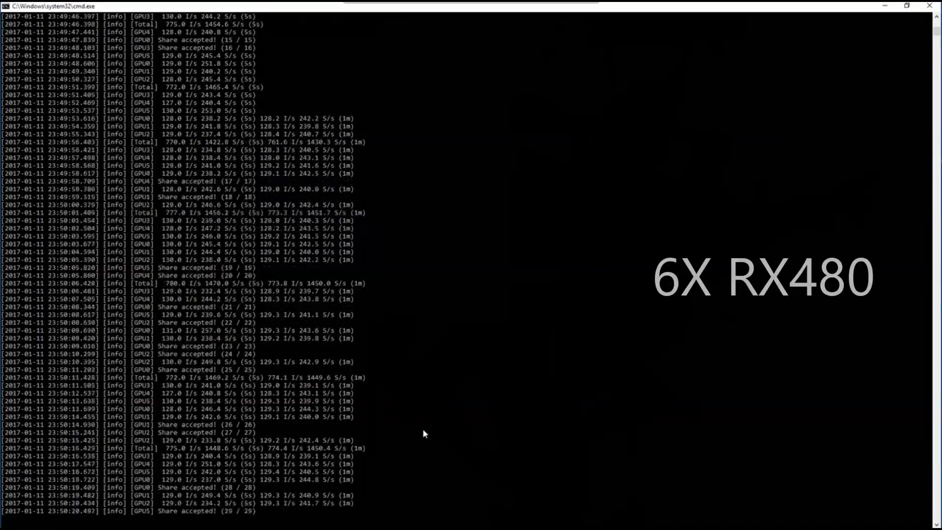
scroll(down, 3)
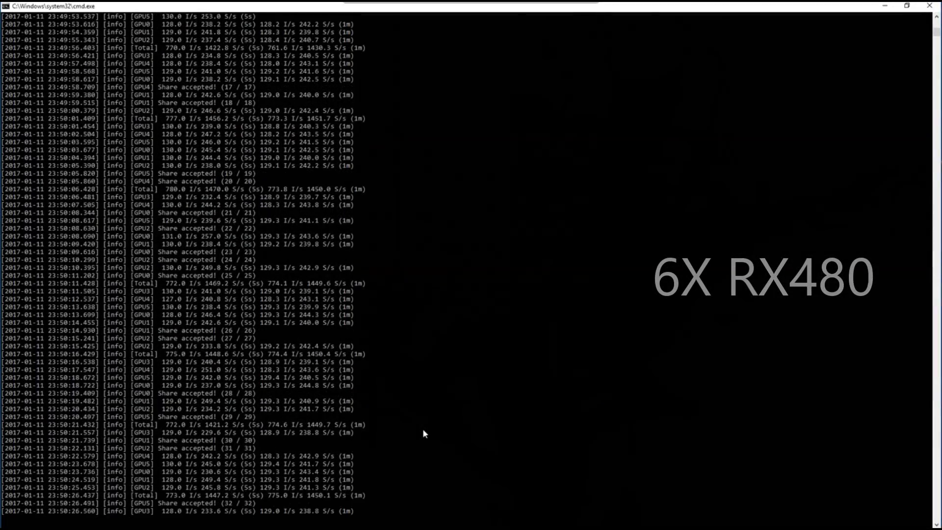
scroll(down, 3)
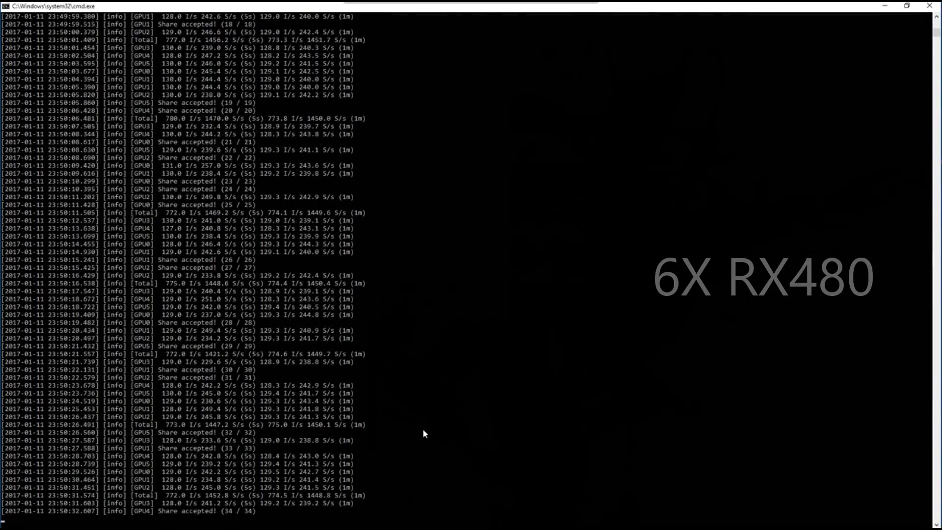
scroll(down, 3)
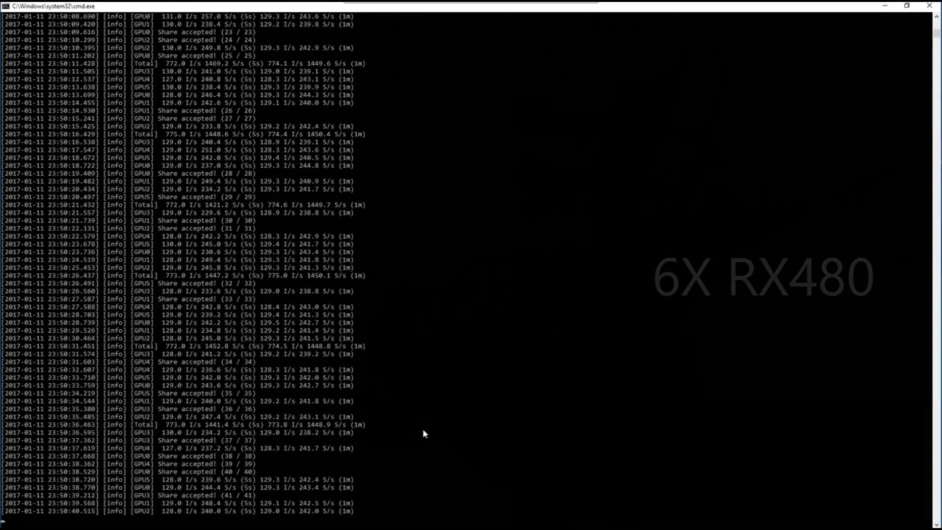
scroll(down, 3)
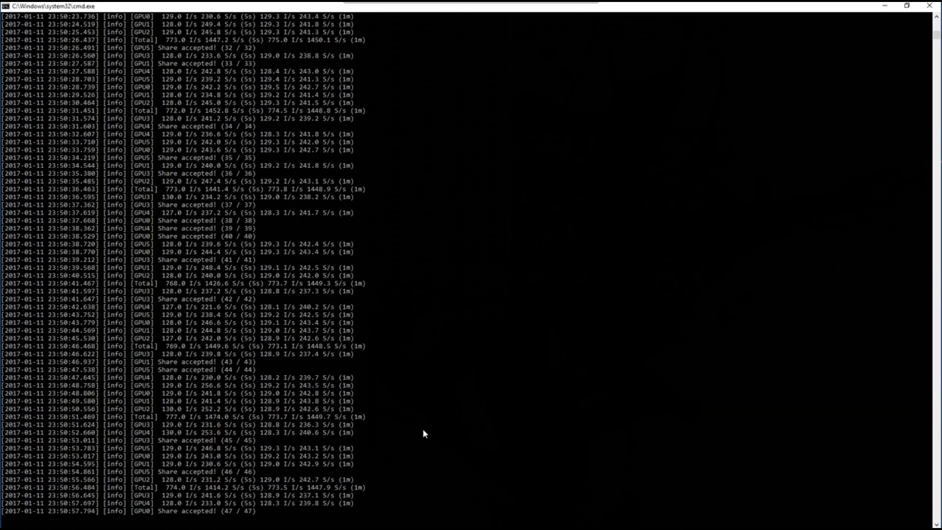
scroll(down, 3)
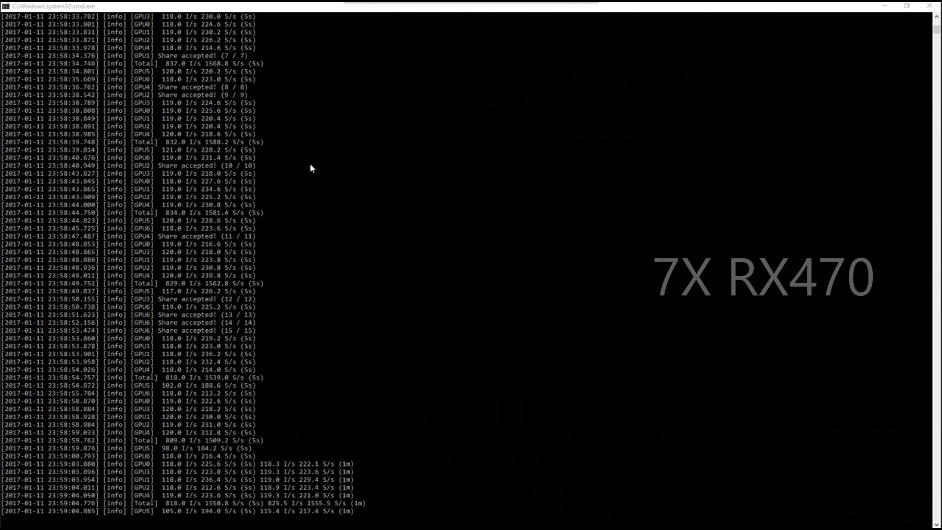
Follow the second rig's log to about 1530 S/s total with 22 of 22 shares accepted.
scroll(down, 3)
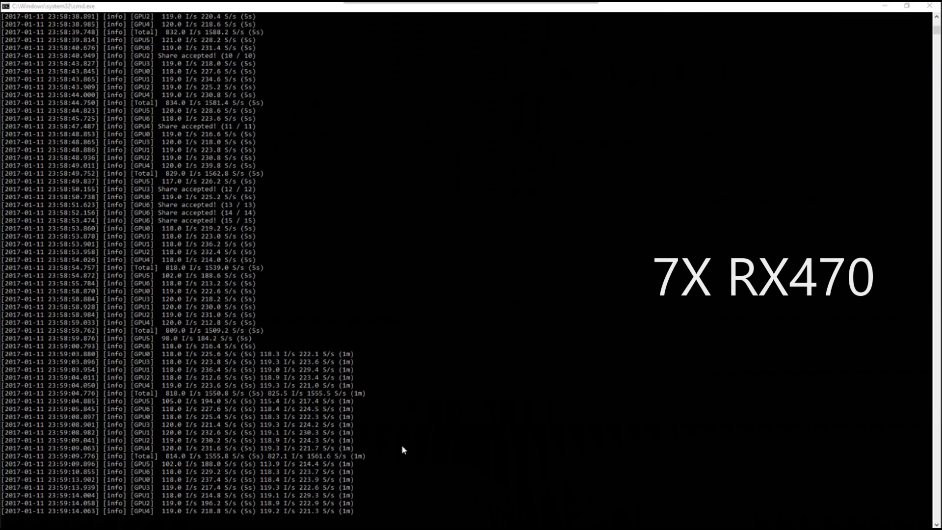
scroll(down, 3)
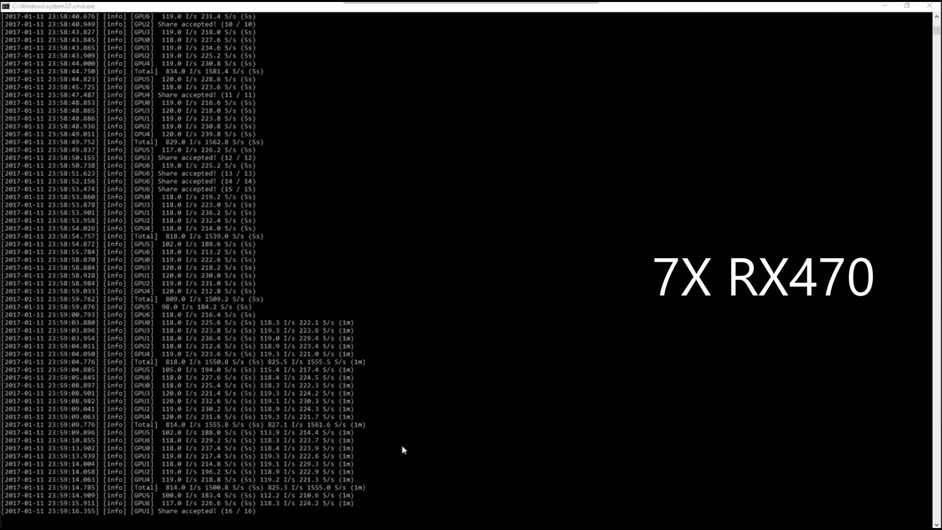
scroll(down, 3)
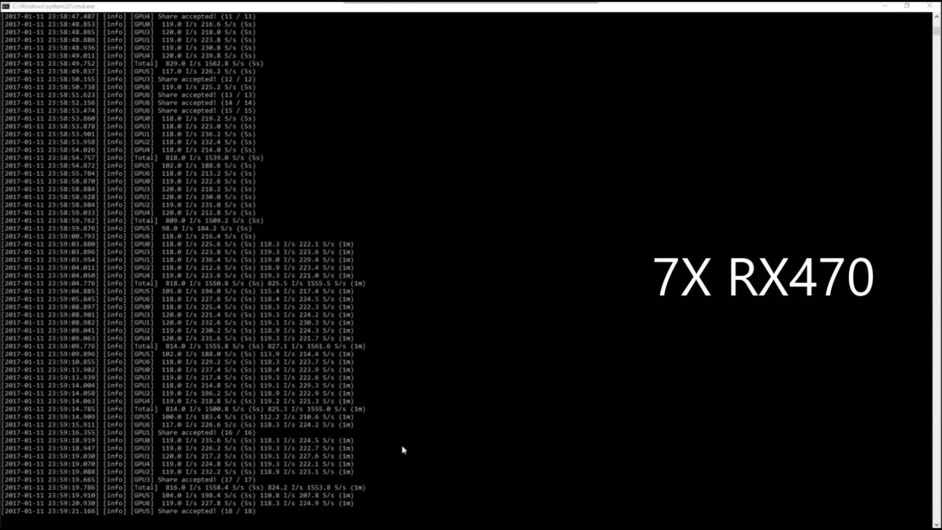
scroll(down, 3)
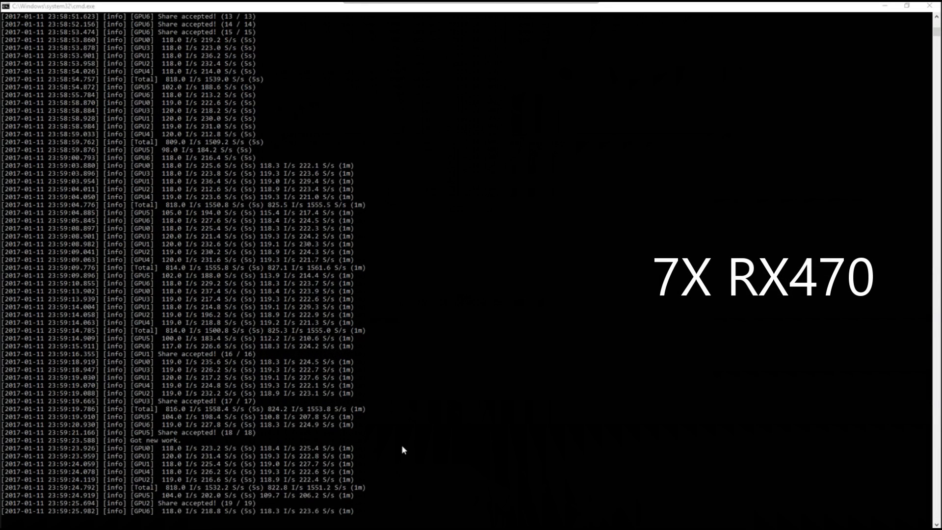
scroll(down, 3)
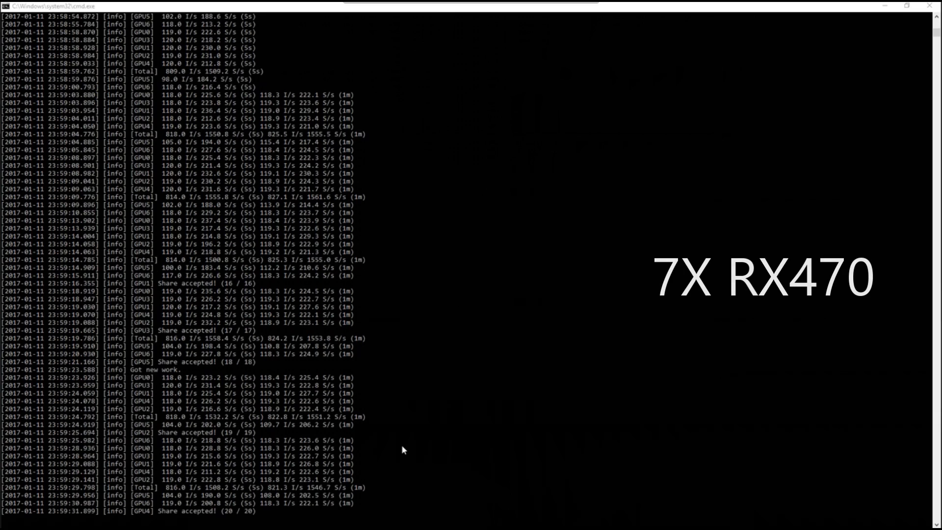
scroll(down, 3)
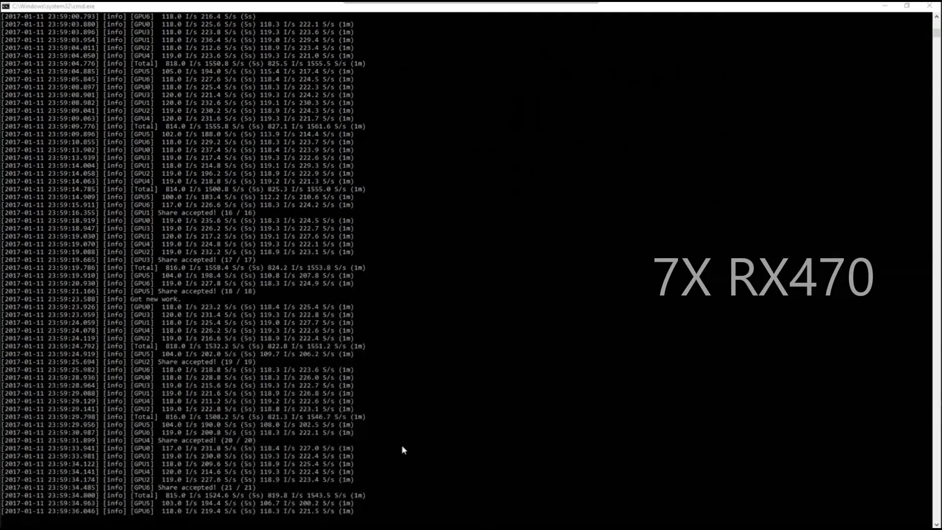
scroll(down, 3)
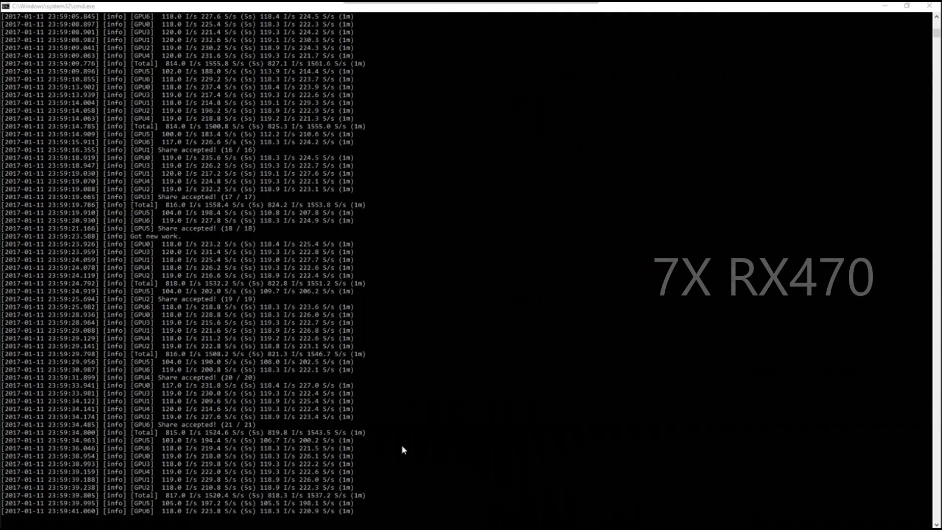
scroll(down, 3)
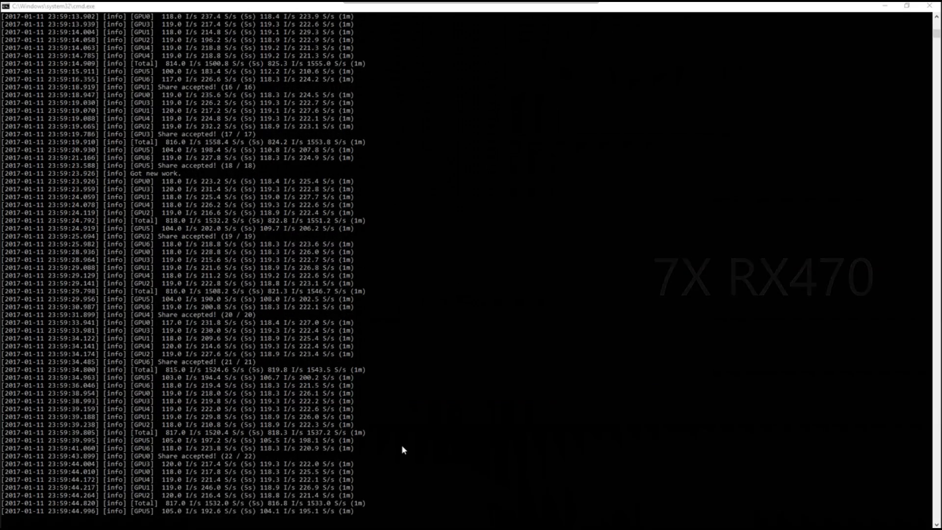